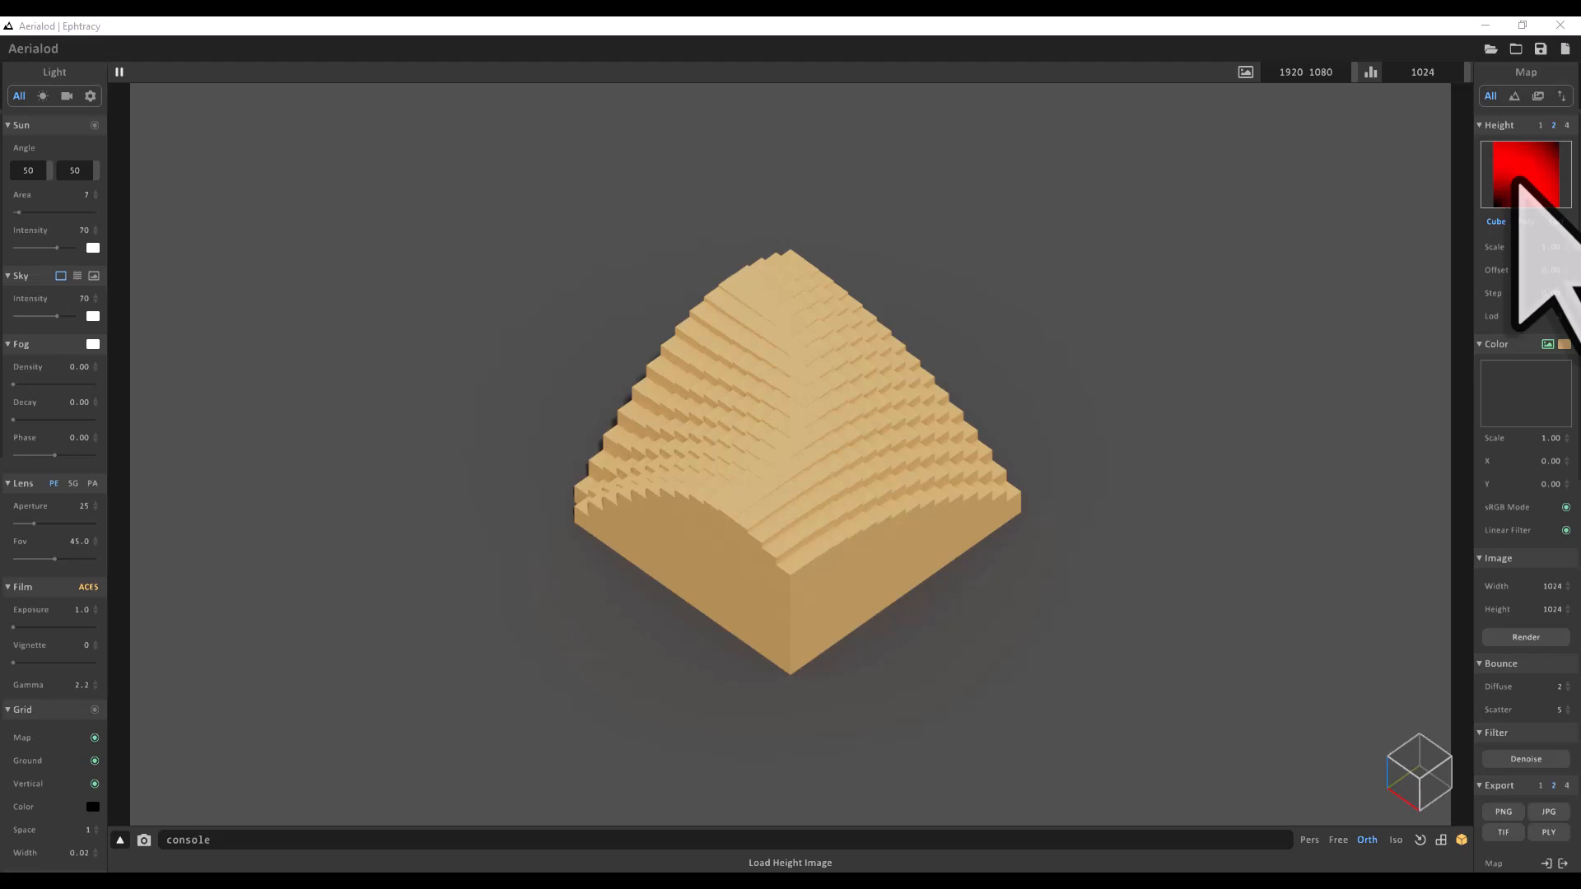
Load cheddar-gorge-heightmap.png as the Height image, creating a terrain block at height scale 10.
{"action": "left_click", "coordinate": [1517, 173]}
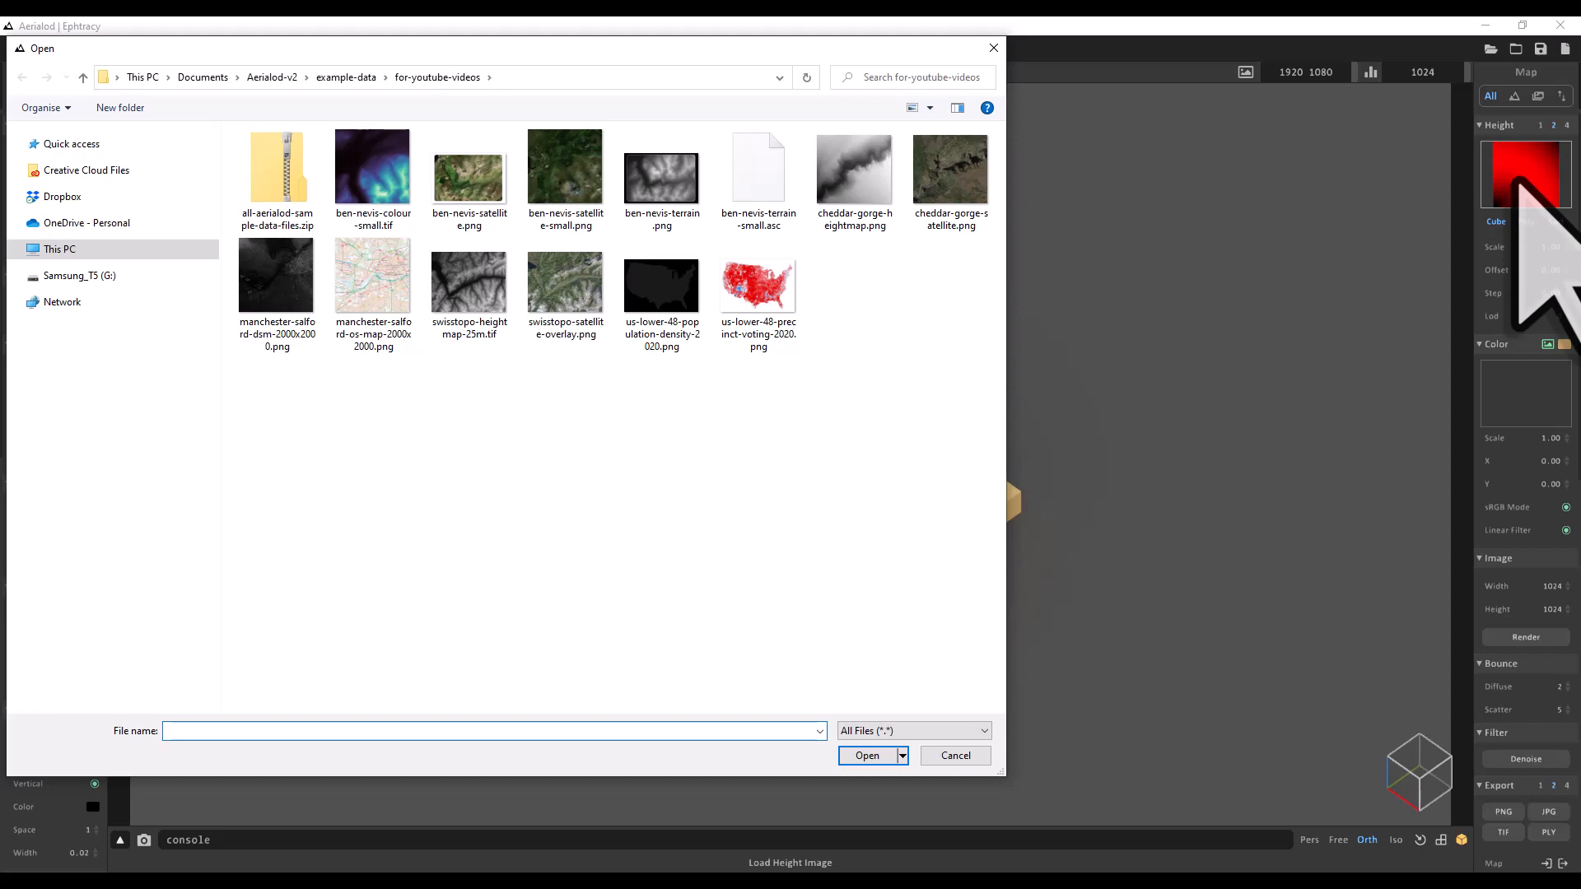
{"action": "left_click", "coordinate": [867, 156]}
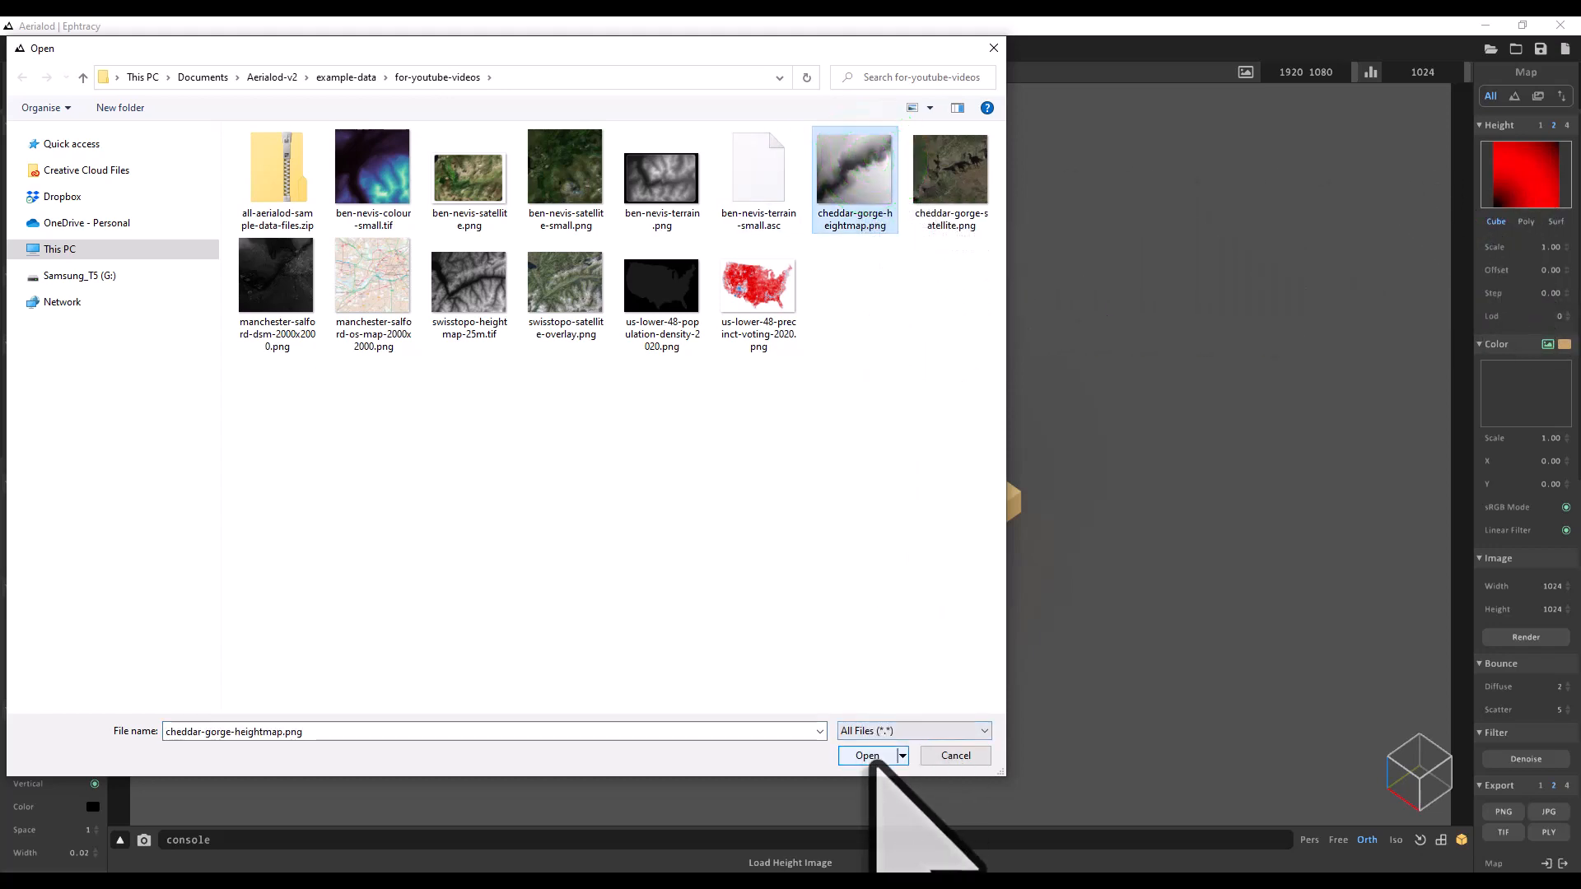
{"action": "left_click", "coordinate": [867, 755]}
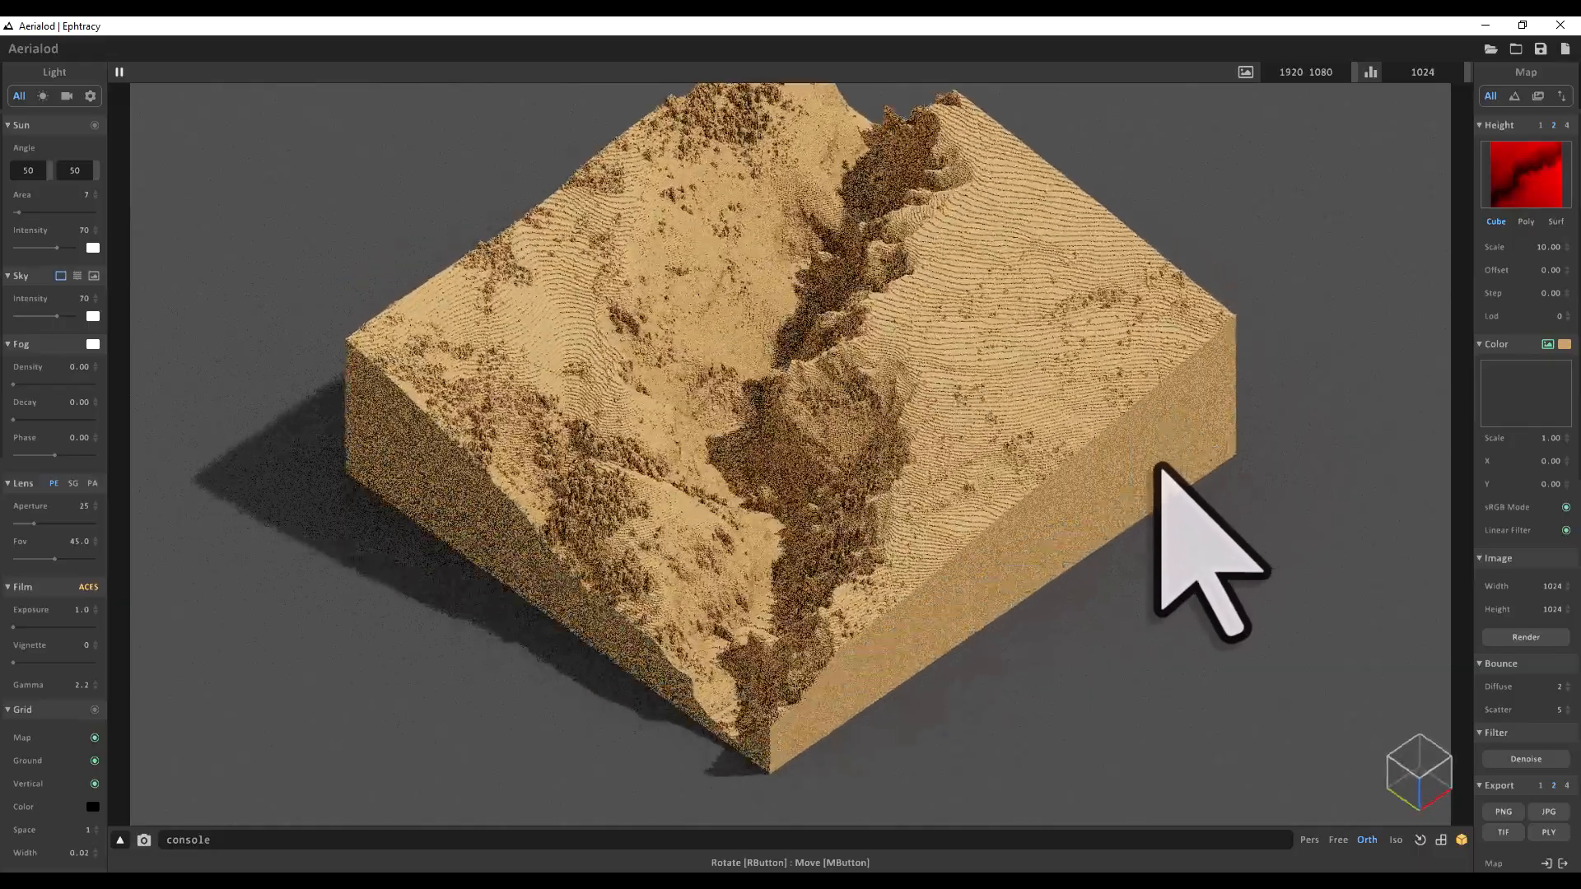
Orbit the view around the Cheddar Gorge terrain block.
{"action": "left_click_drag", "start_coordinate": [1200, 560], "coordinate": [767, 524]}
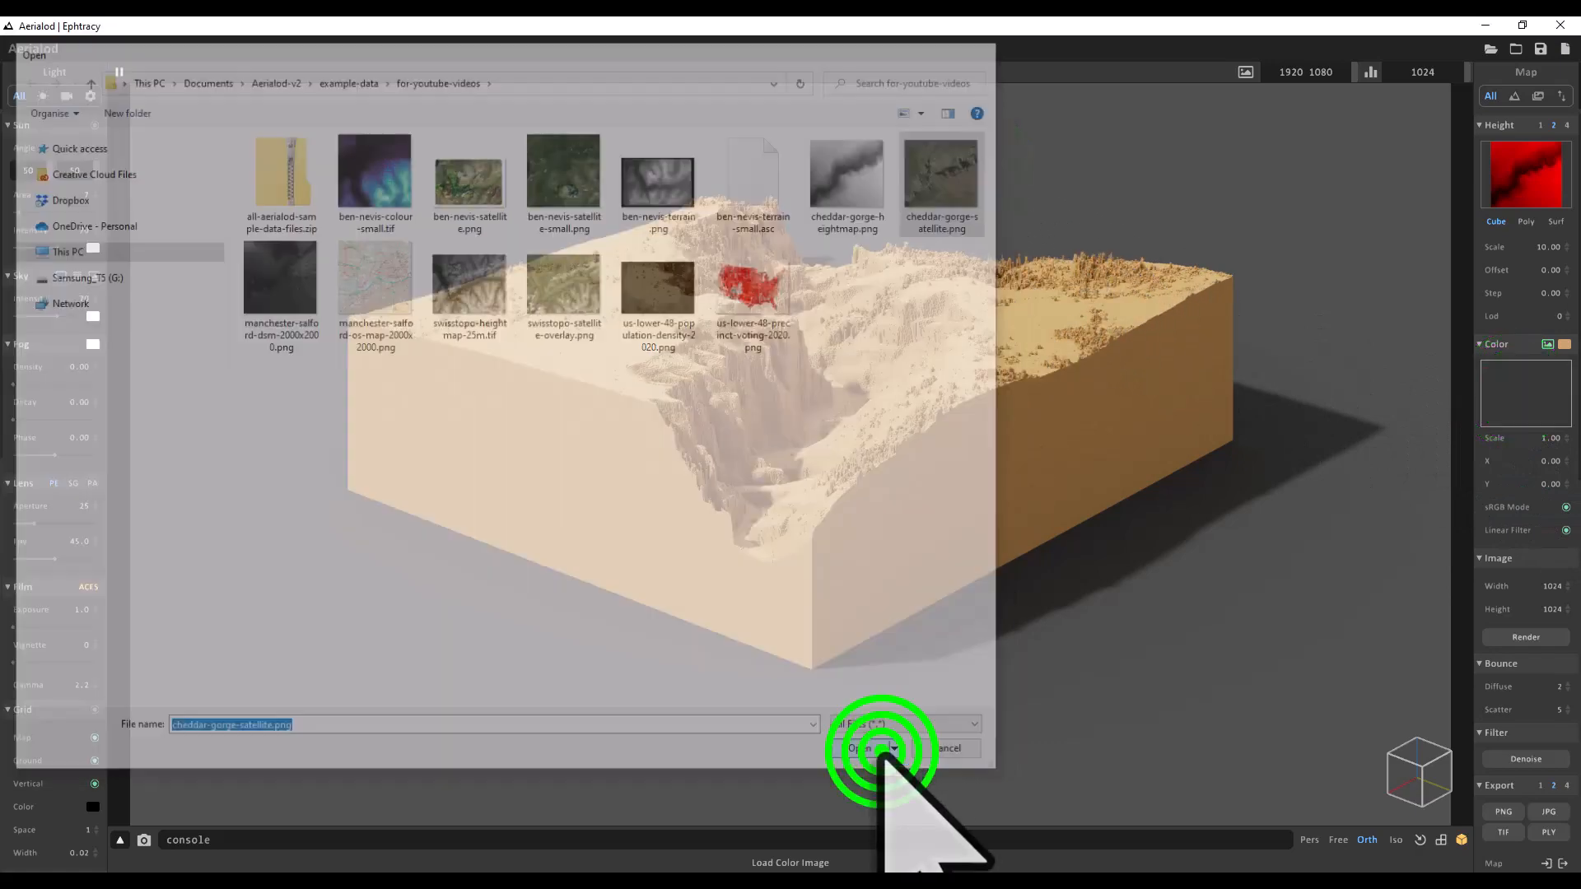
Load cheddar-gorge-satellite.png as the terrain's colour image.
{"action": "left_click", "coordinate": [867, 747]}
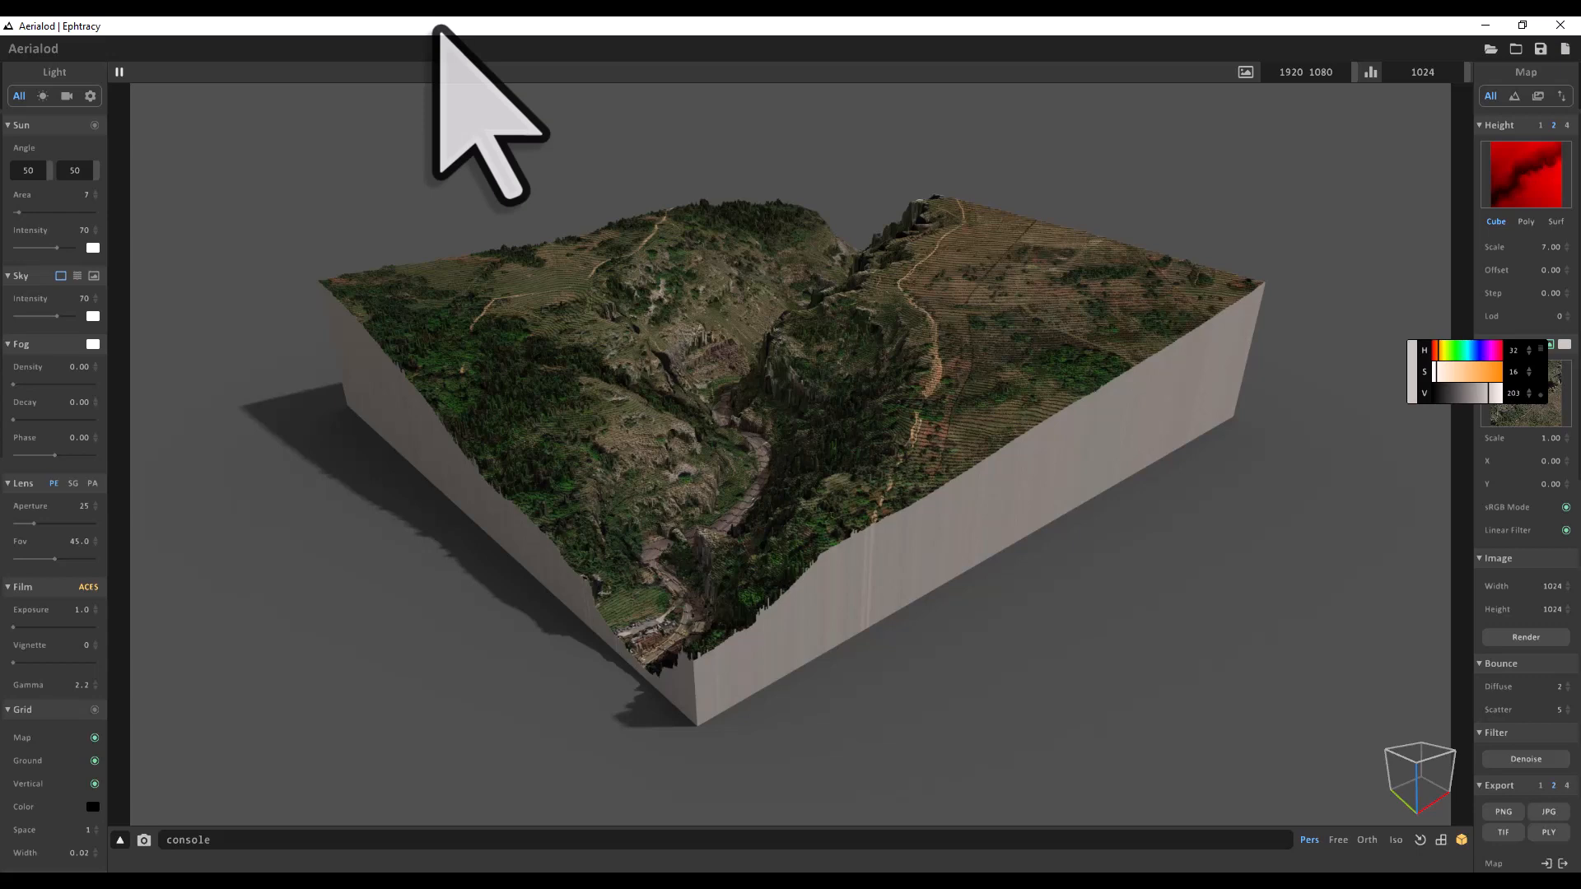
Raise fog density to about 4.31, blanketing the terrain in white.
{"action": "left_click", "coordinate": [431, 45]}
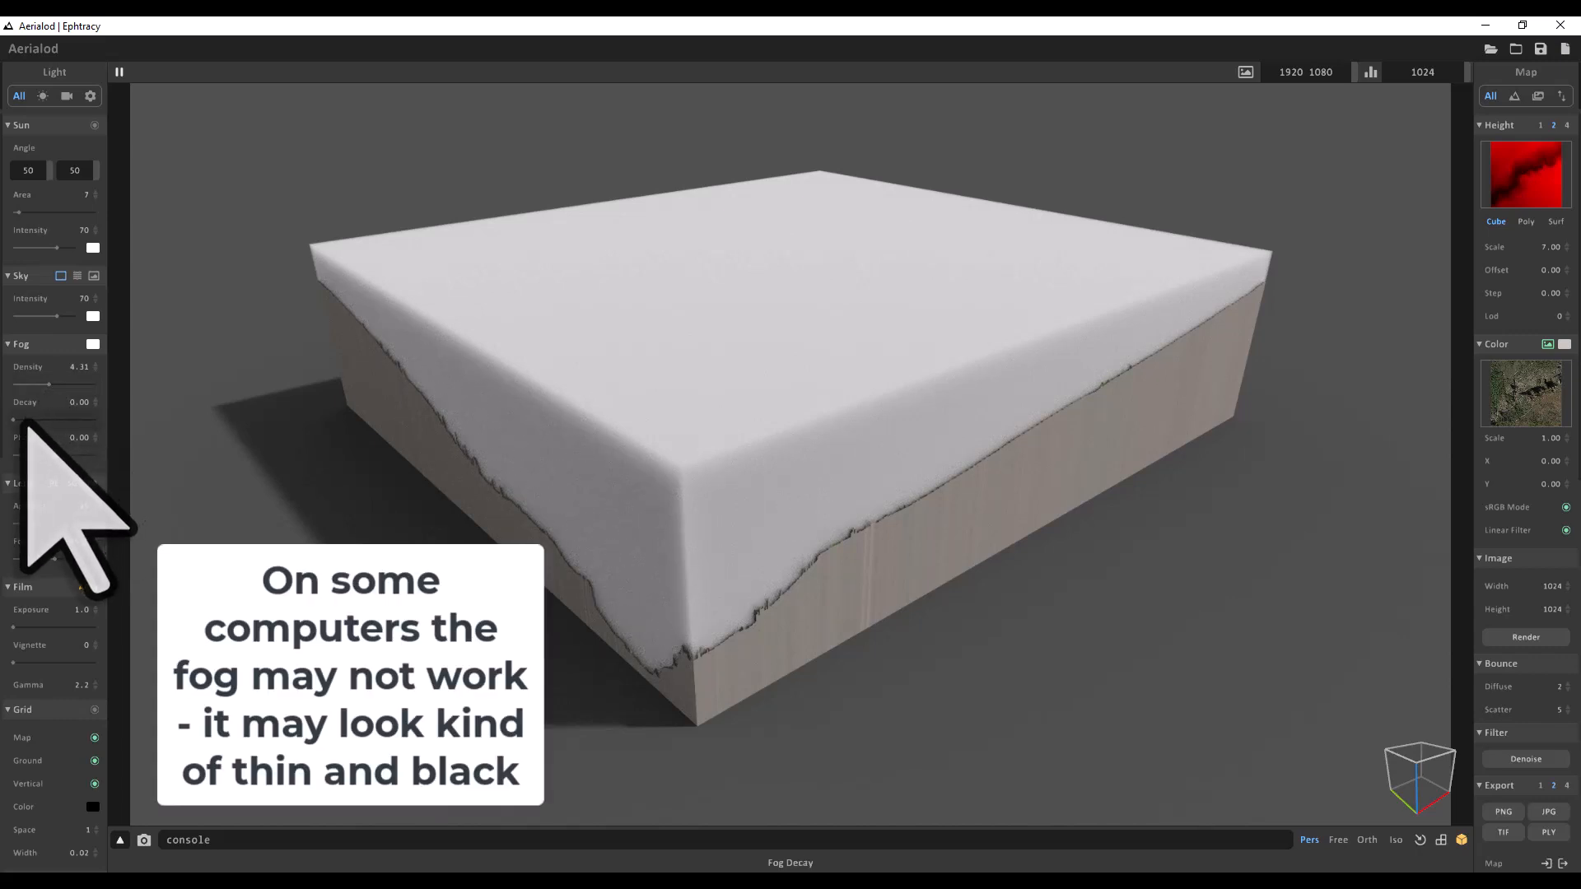
Raise Fog Decay to about 5 so mist sits low in the gorge.
{"action": "left_click_drag", "start_coordinate": [15, 416], "coordinate": [45, 417]}
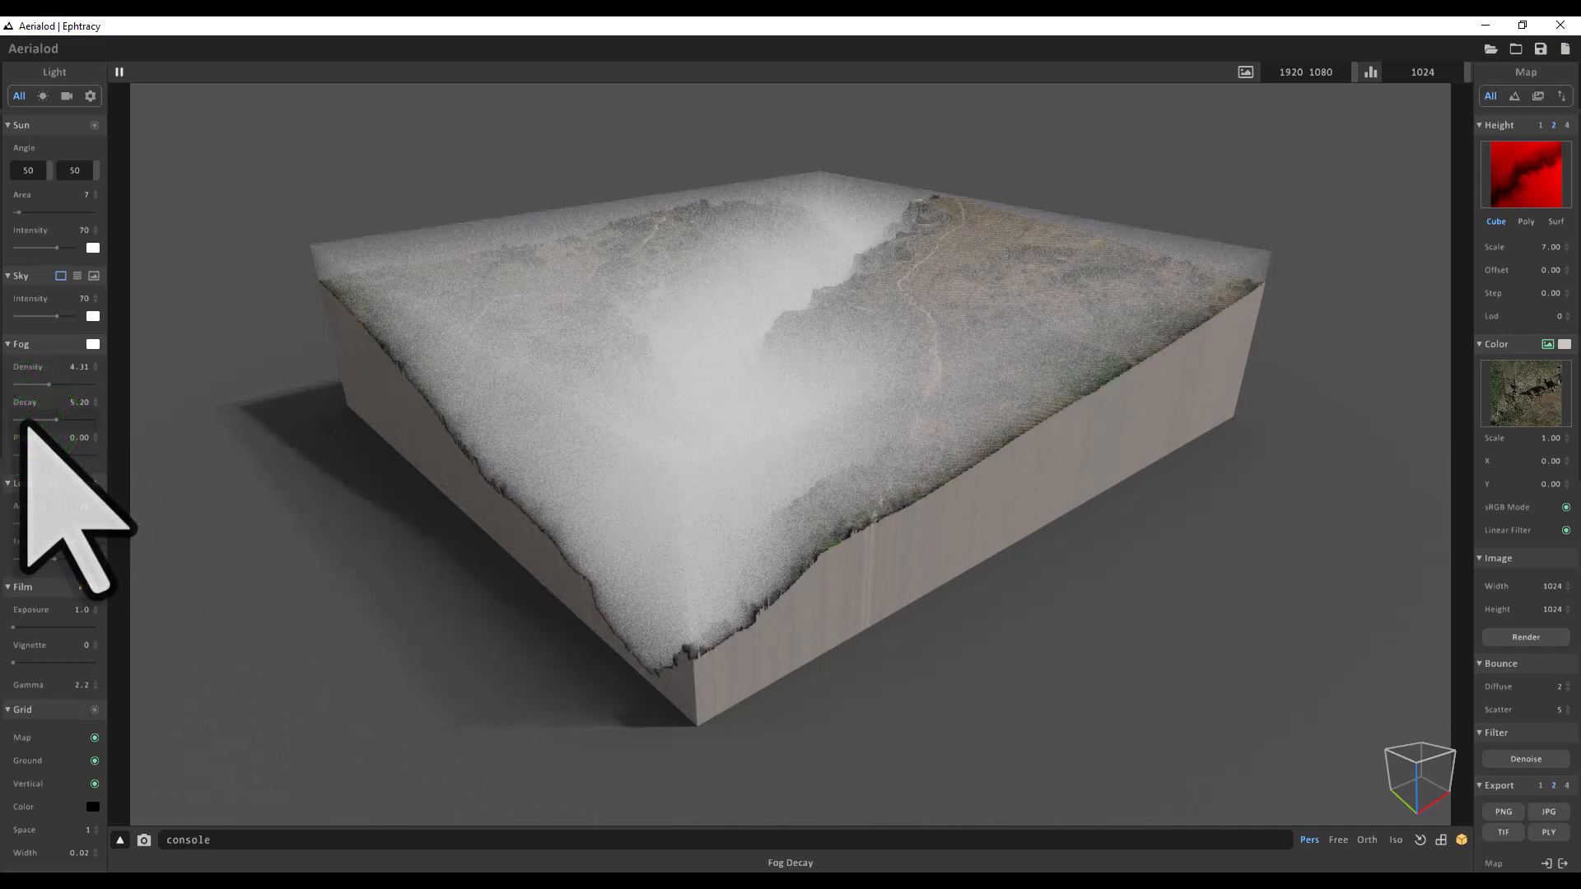
{"action": "left_click", "coordinate": [52, 416]}
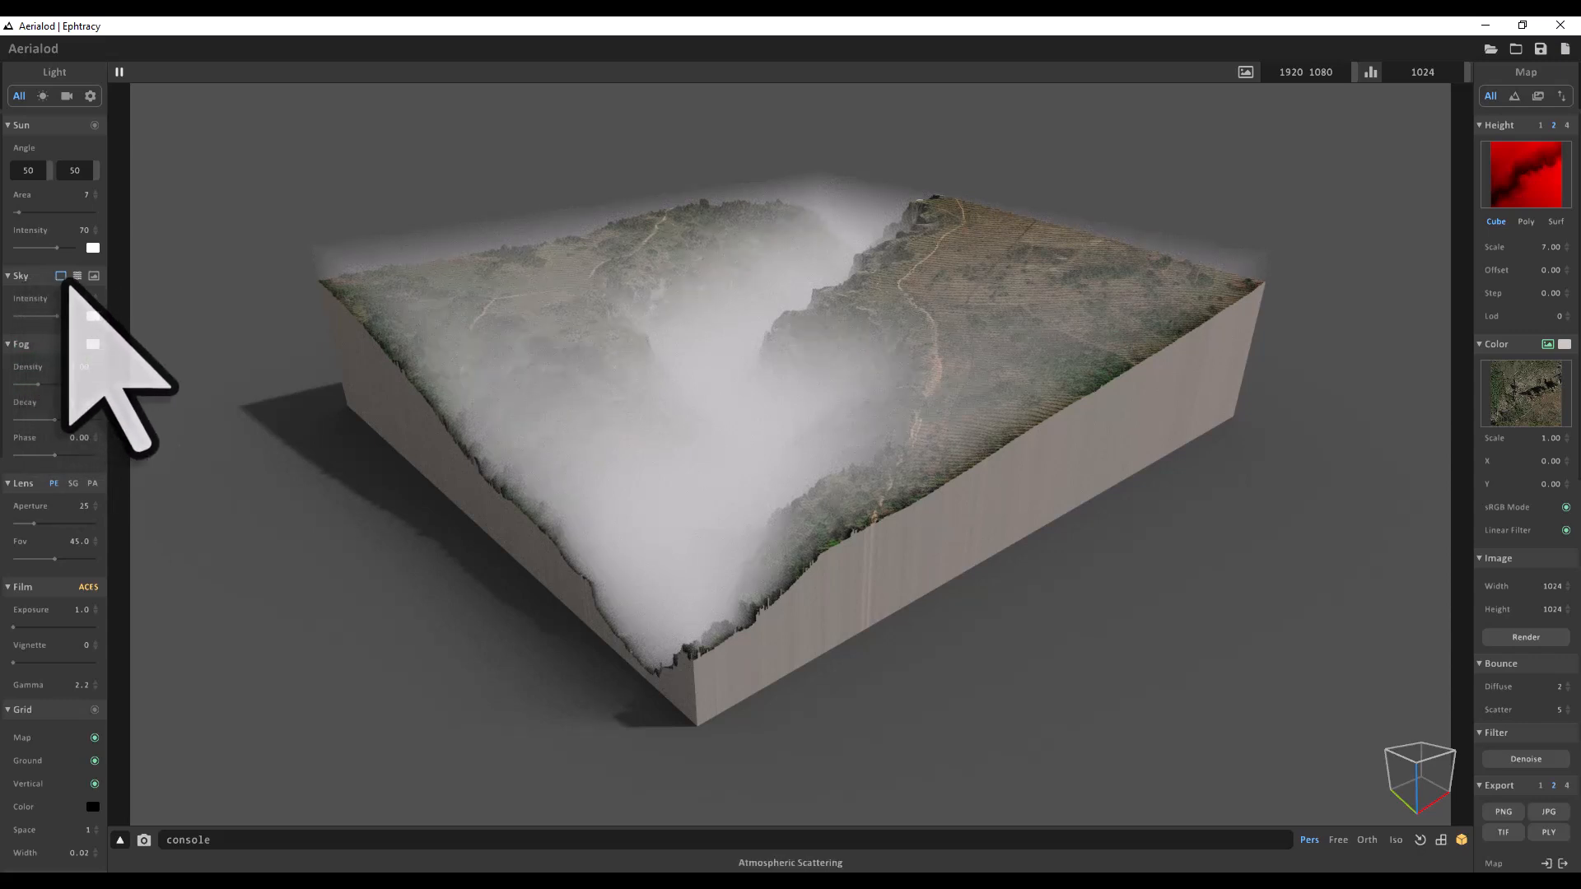
Switch the sky to atmospheric scattering and set the sun angle to 5/120.
{"action": "left_click", "coordinate": [76, 275]}
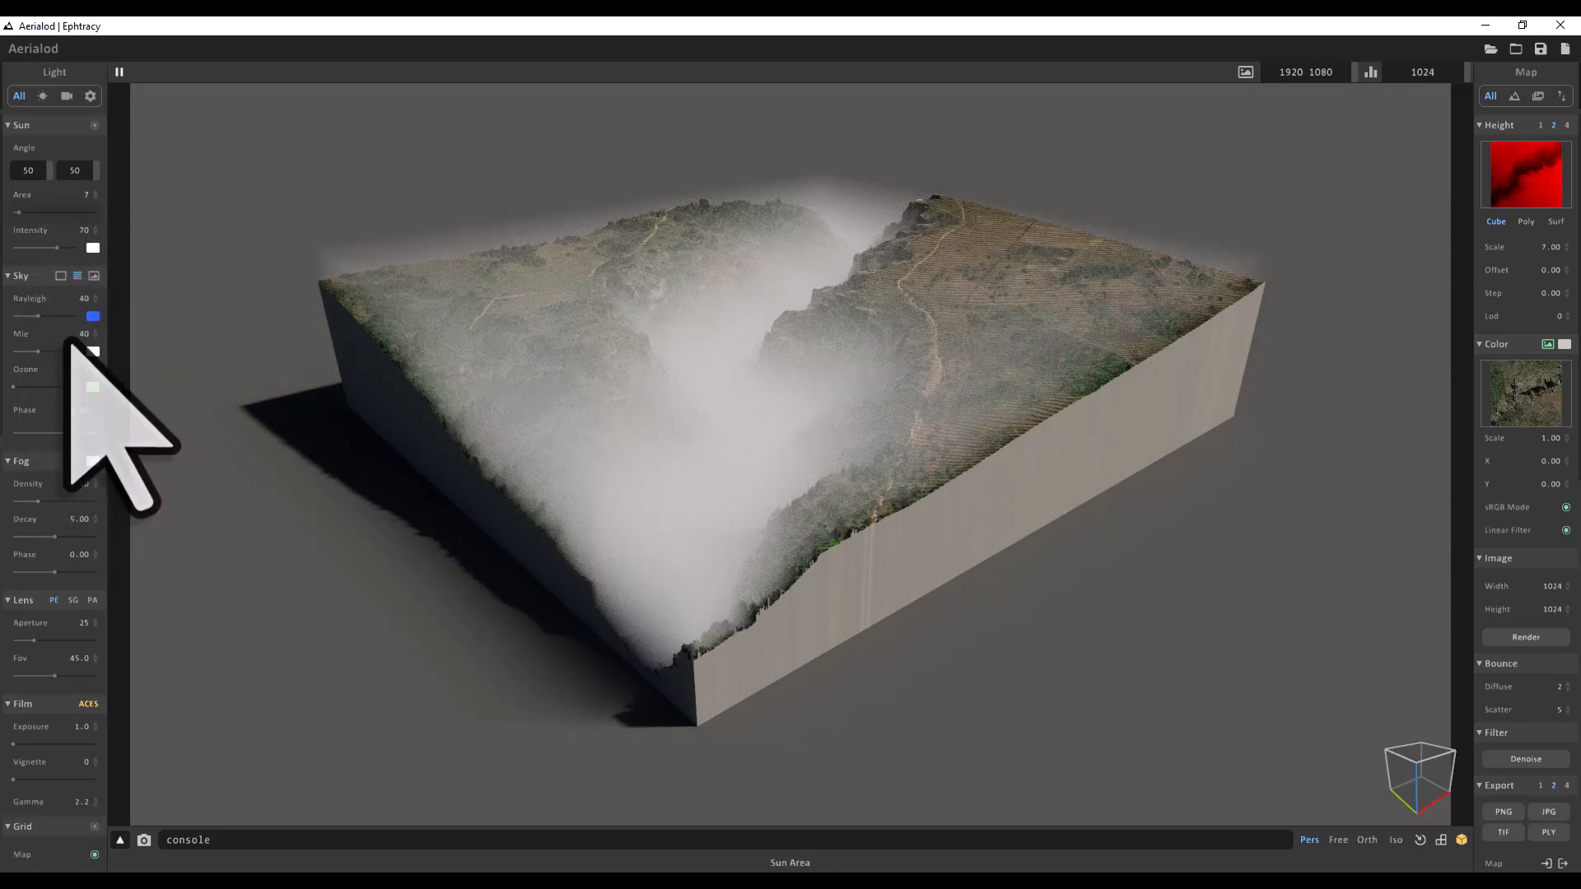
{"action": "left_click", "coordinate": [28, 171]}
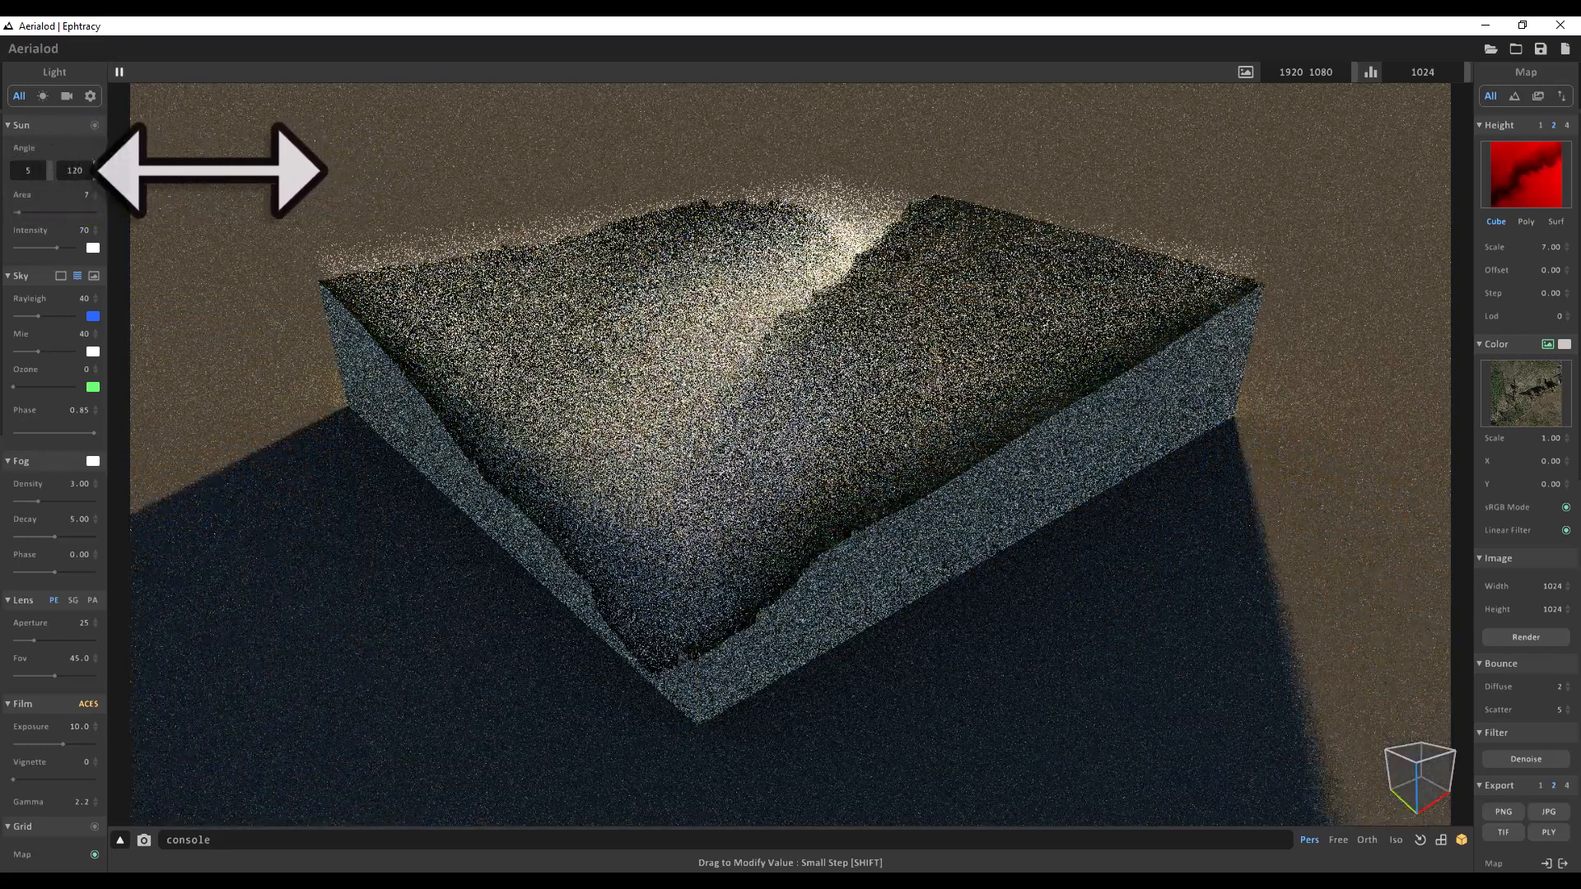
Adjust the sun angle and raise fog decay to 8 so the gorge clears.
{"action": "left_click_drag", "start_coordinate": [73, 170], "coordinate": [60, 170]}
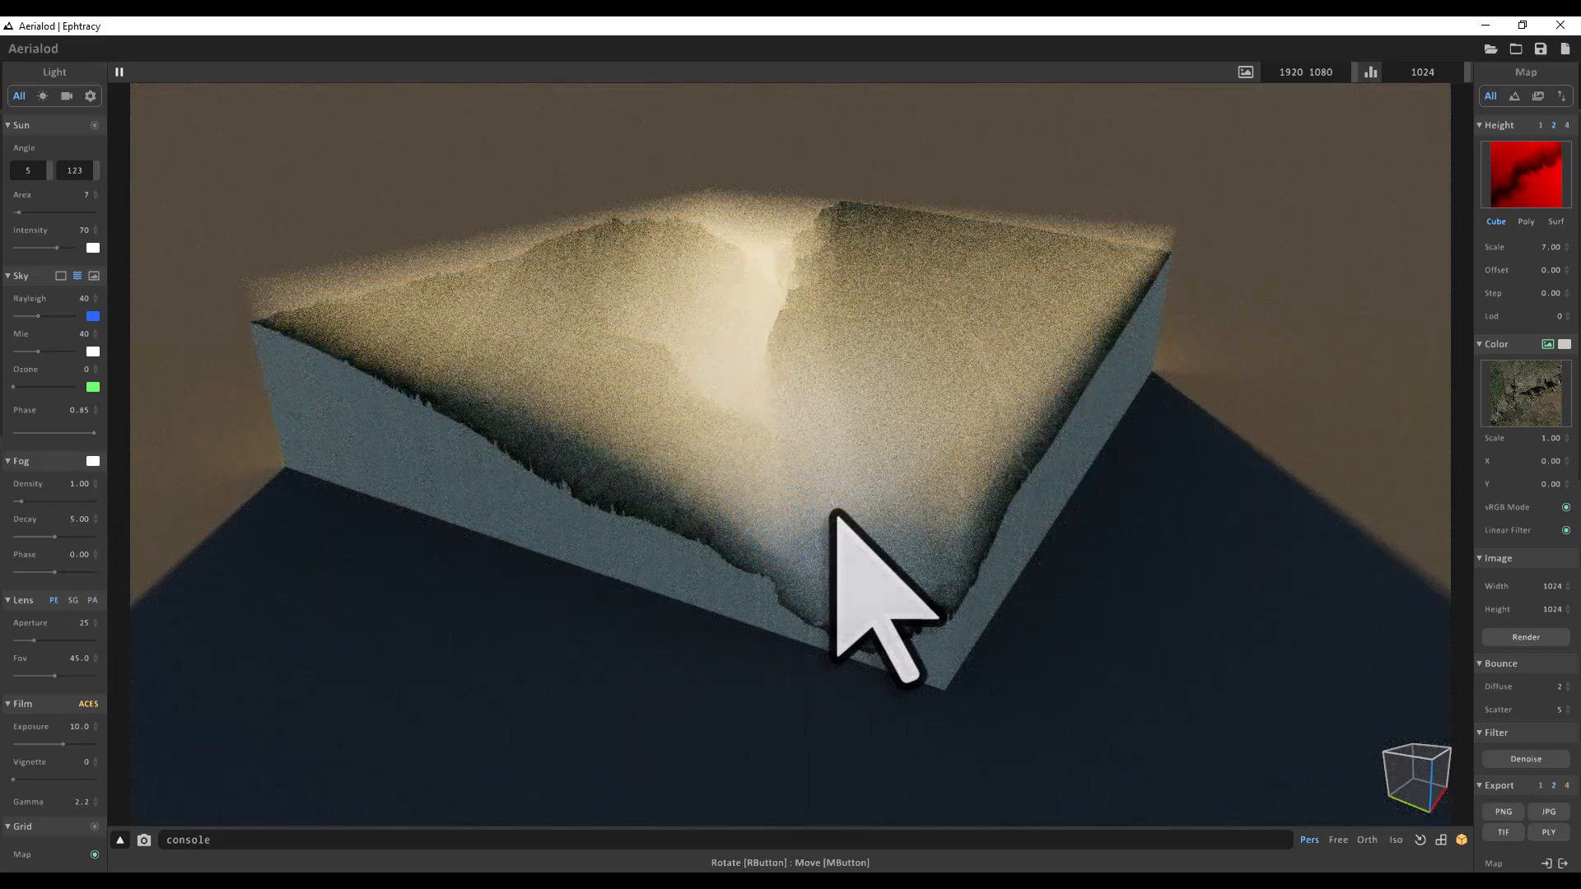
{"action": "left_click", "coordinate": [54, 530]}
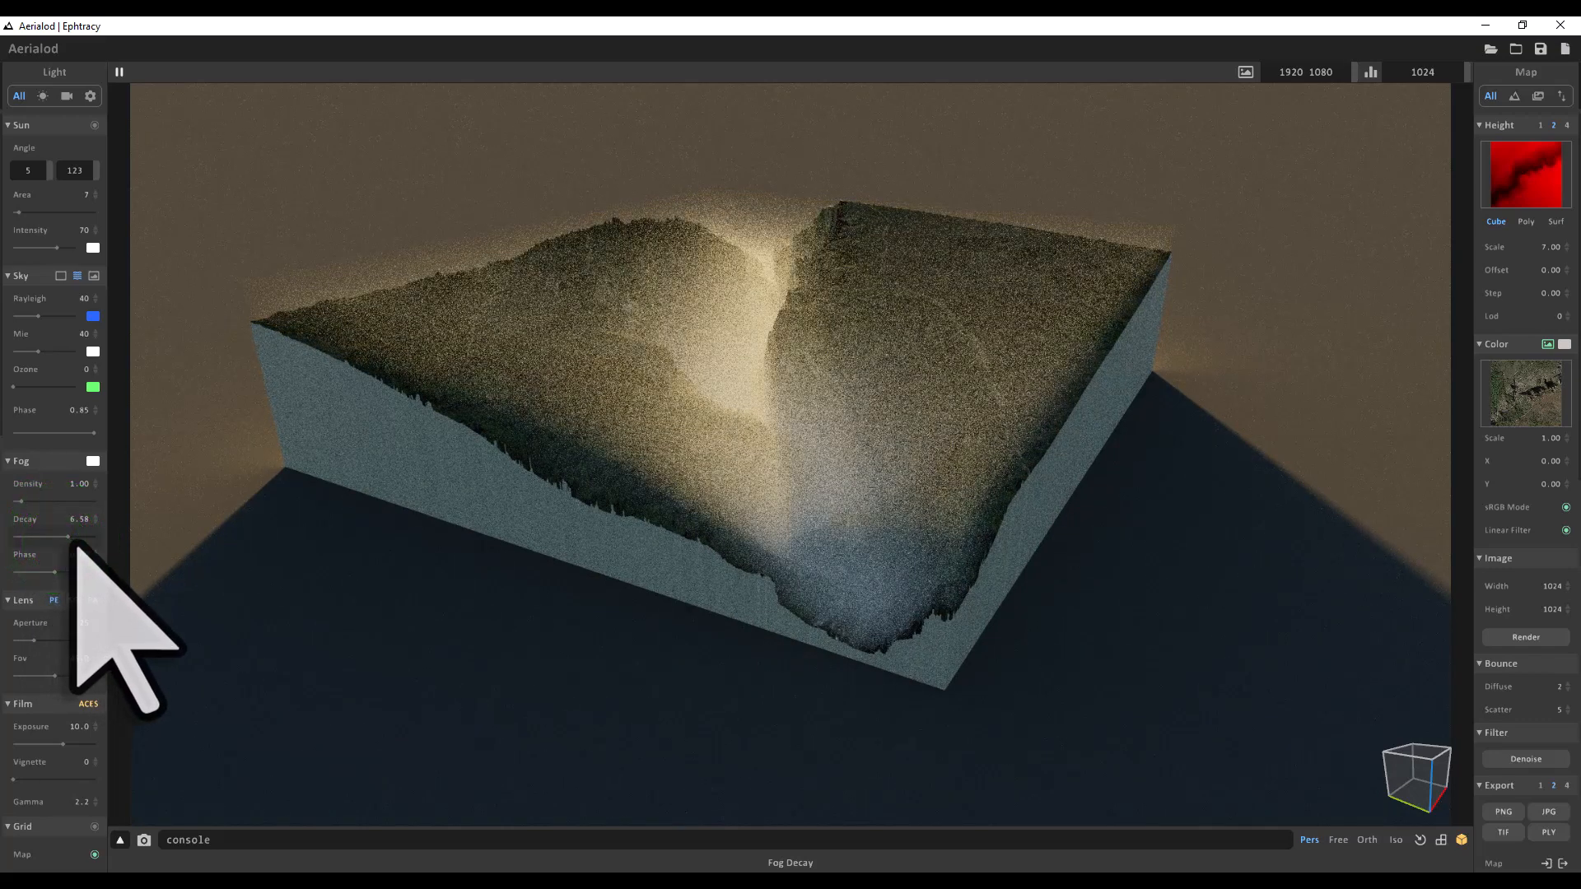
{"action": "left_click", "coordinate": [77, 534]}
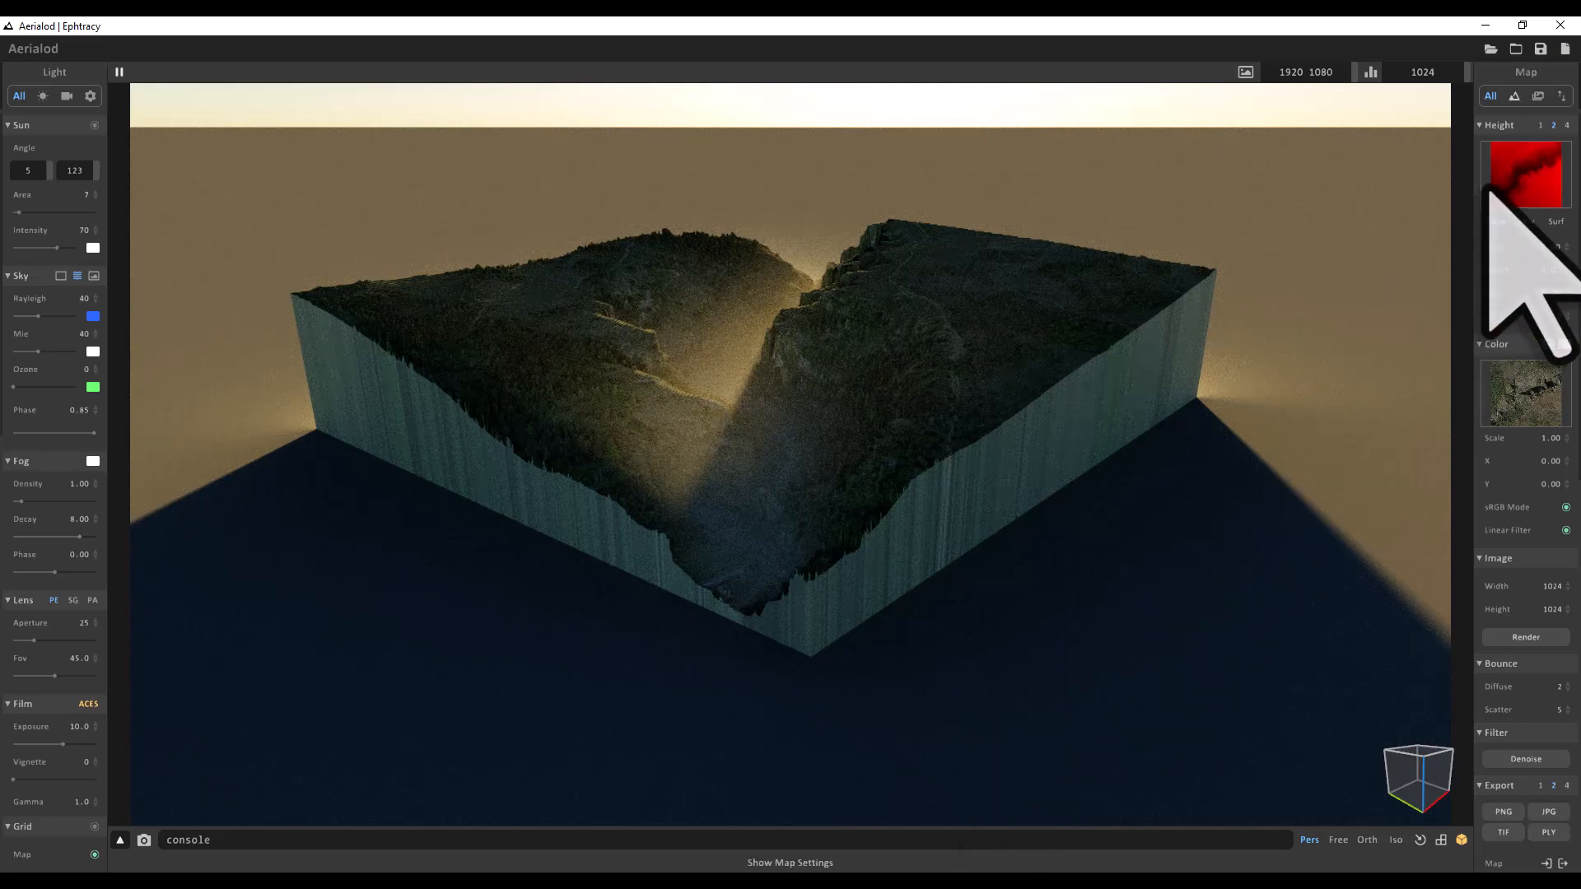
{"action": "left_click", "coordinate": [1496, 221]}
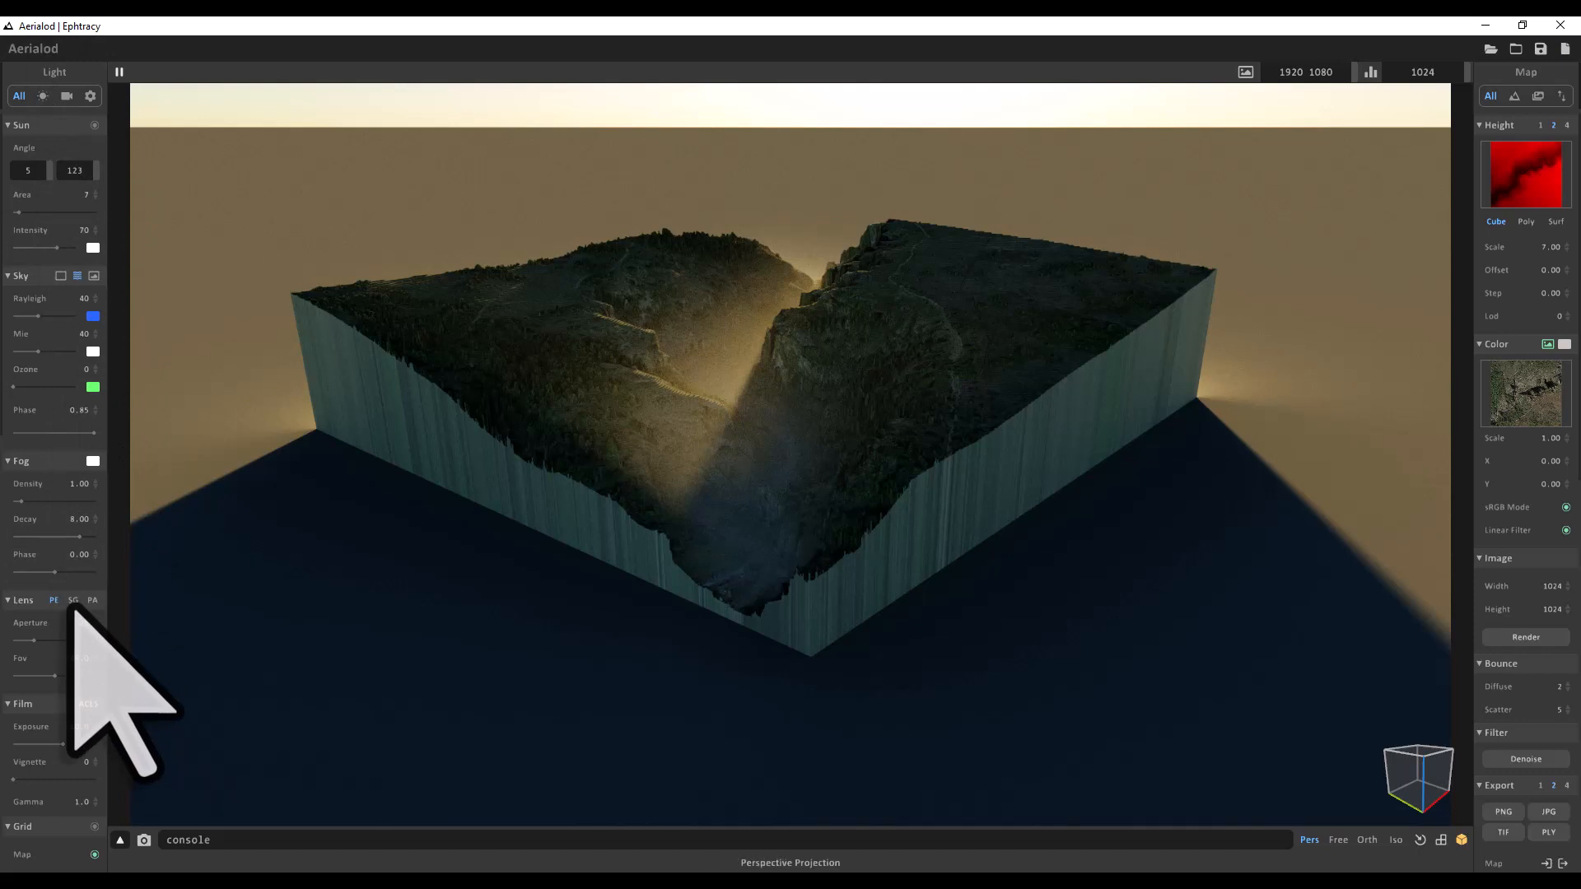
Switch to the SG lens, show the sun, adjust Rayleigh and enlarge the sun disc.
{"action": "left_click", "coordinate": [73, 600]}
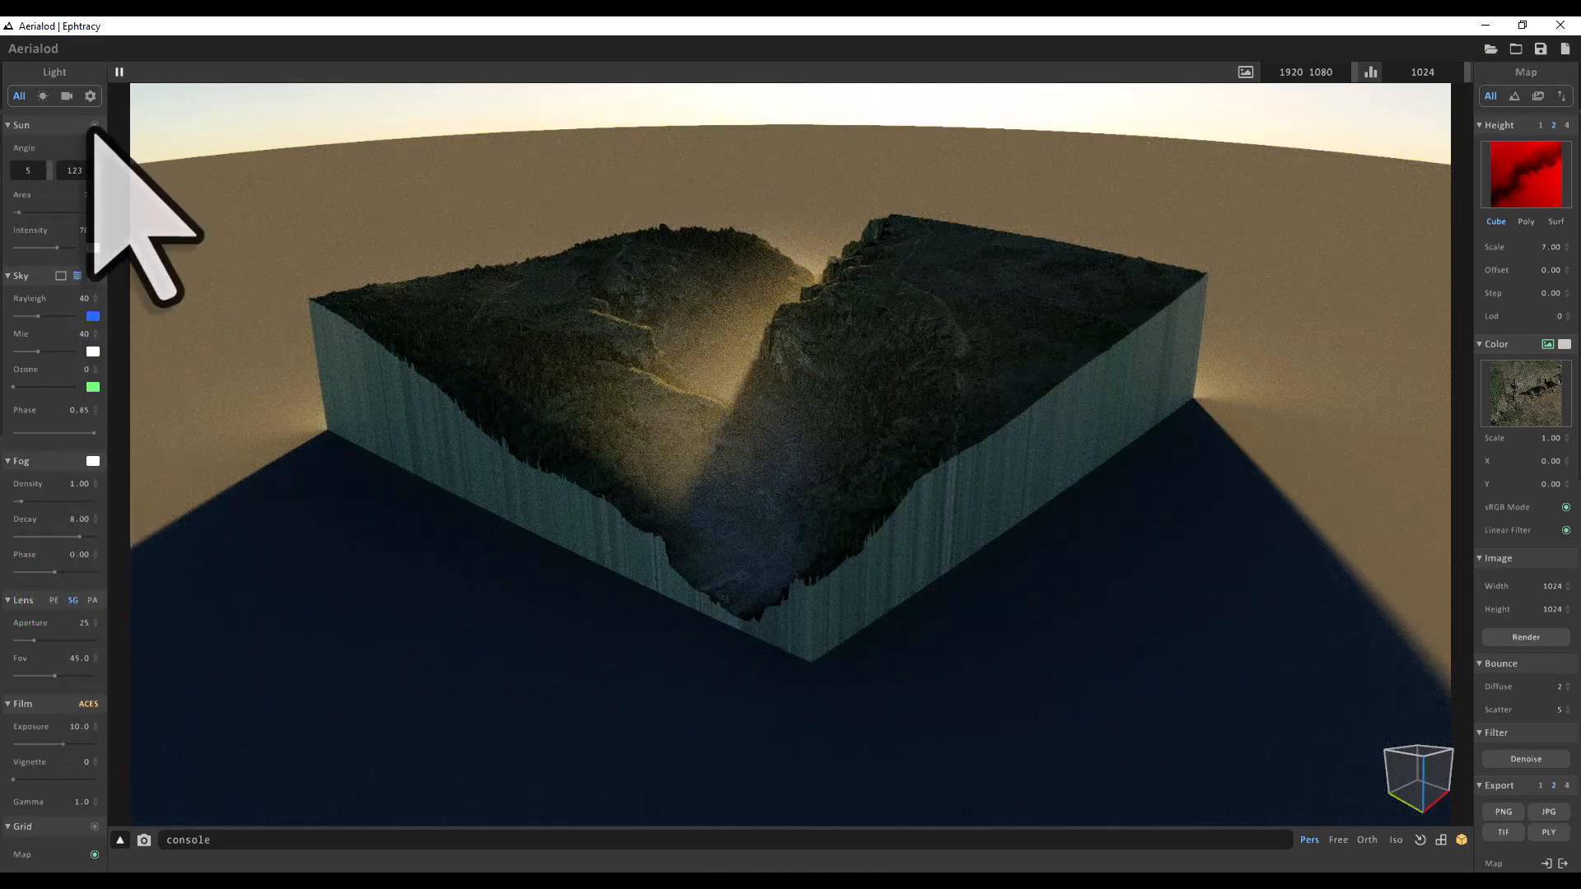
{"action": "left_click", "coordinate": [91, 121]}
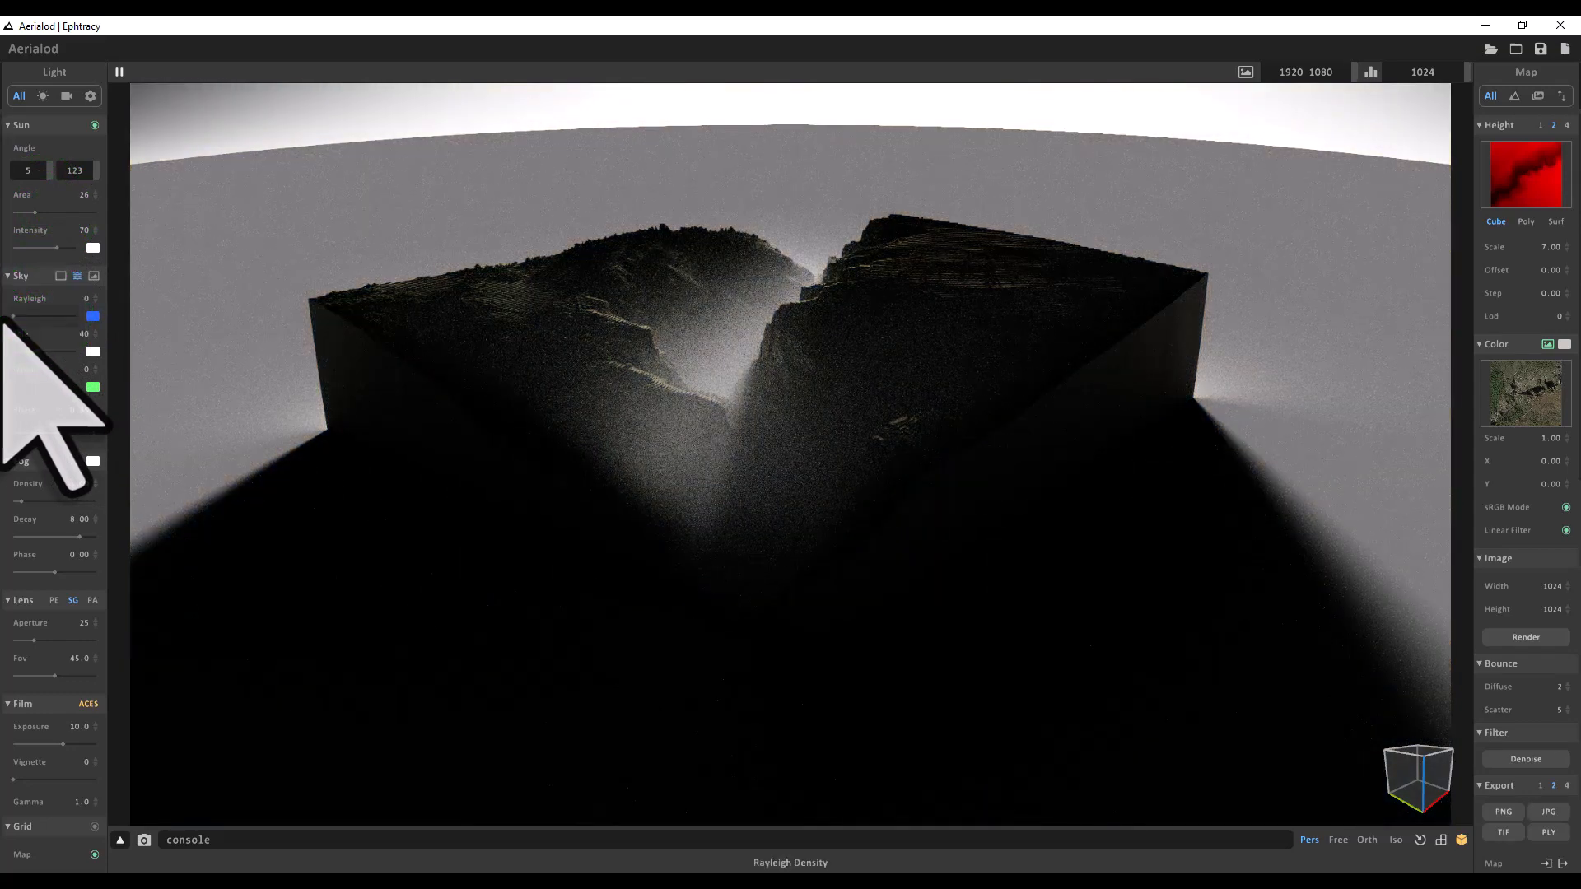
{"action": "left_click", "coordinate": [33, 316]}
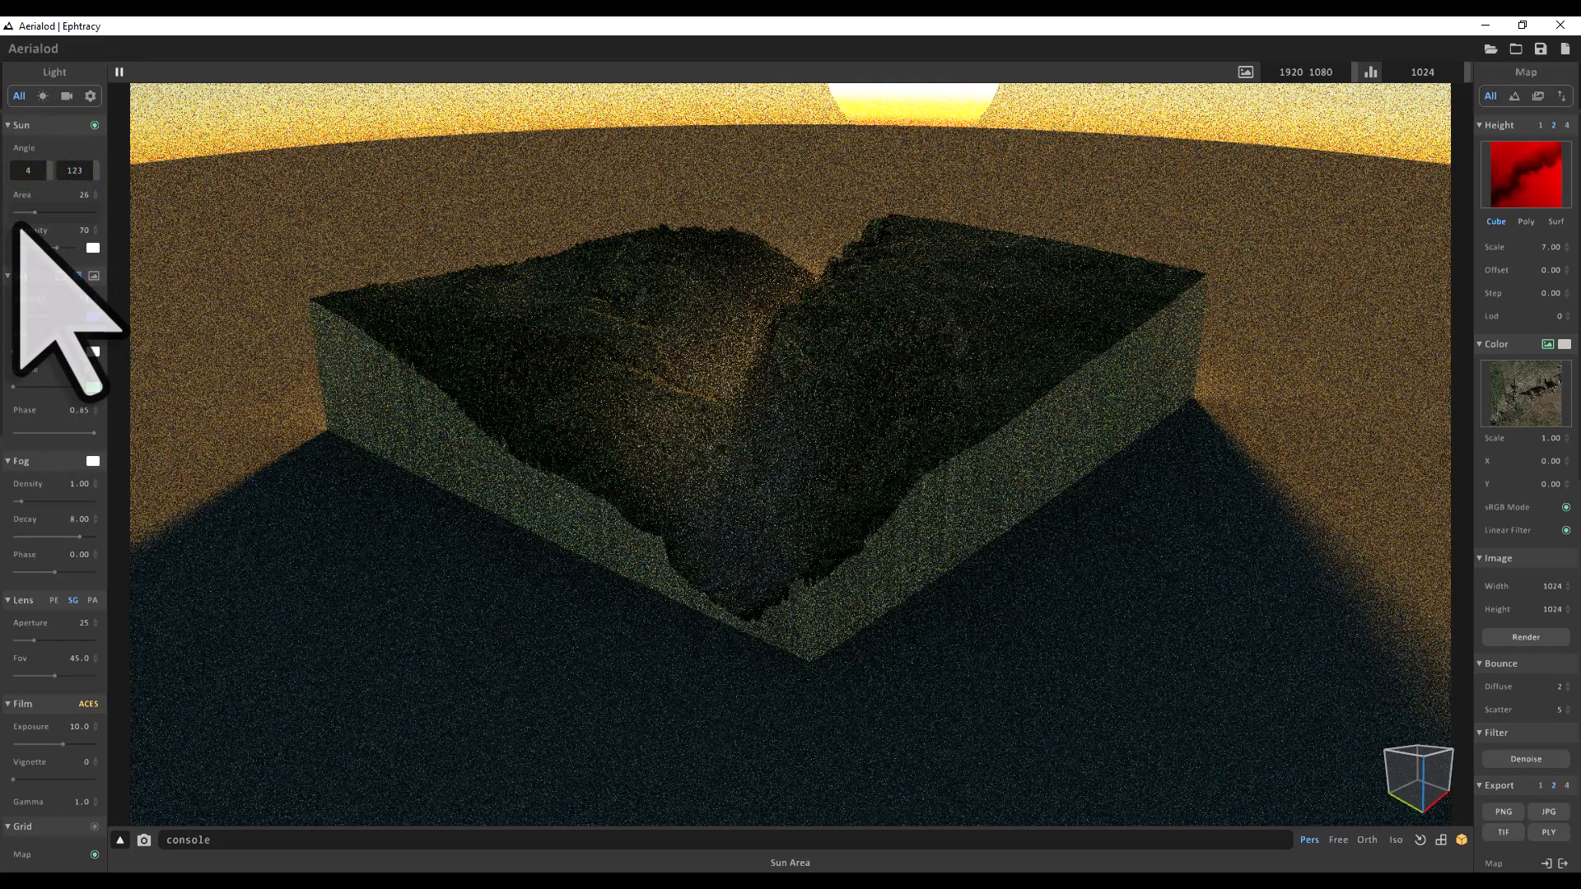
{"action": "left_click", "coordinate": [796, 494]}
{"action": "type", "text": "10"}
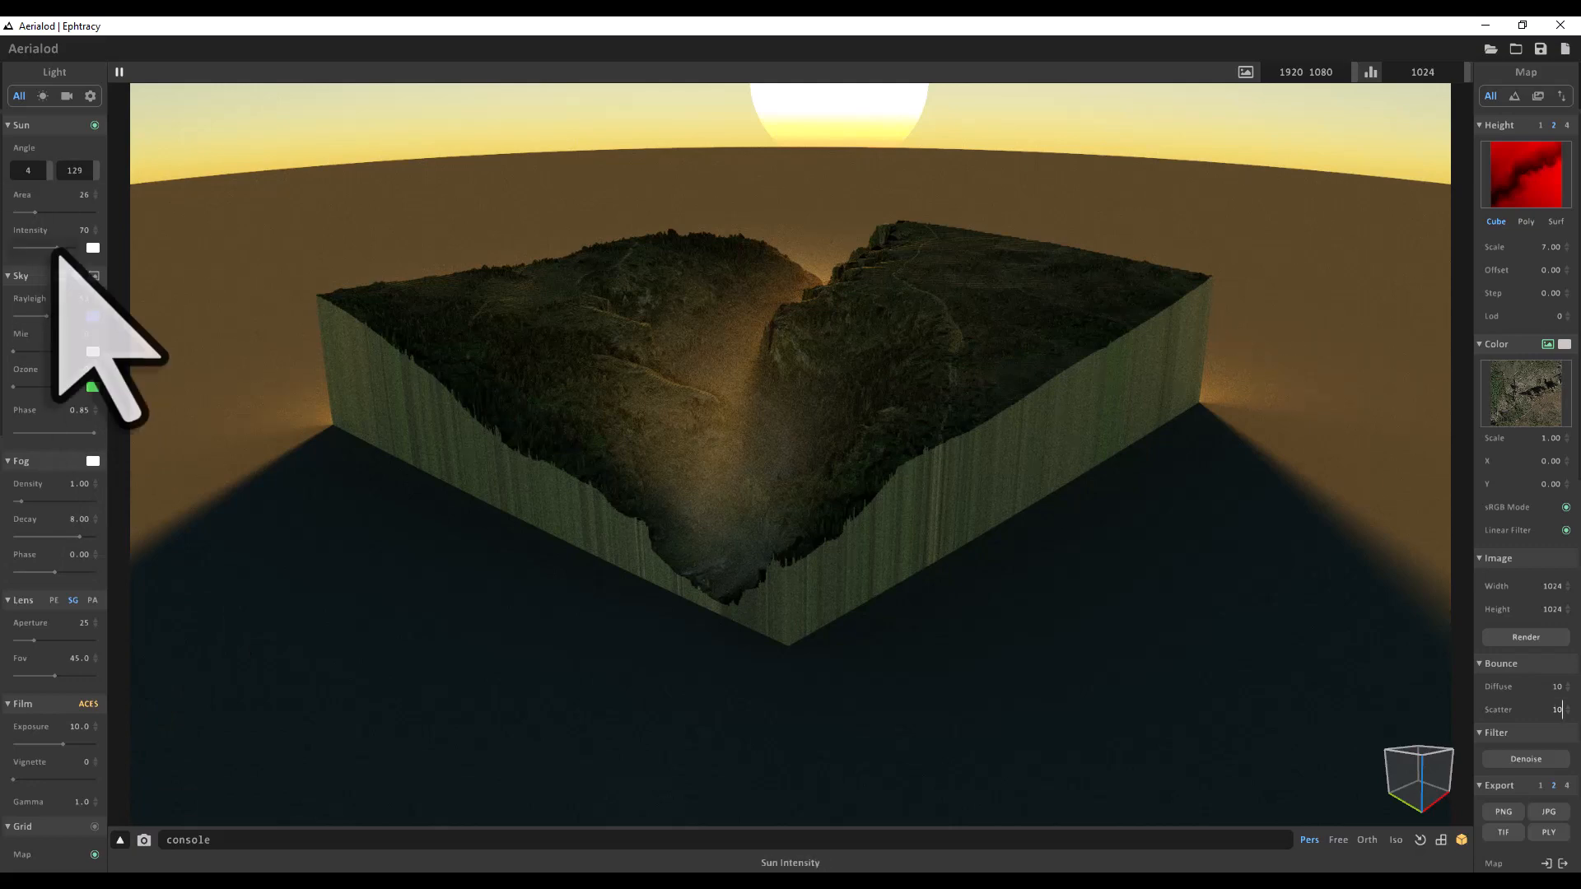
Raise sun intensity and increase exposure to 16.
{"action": "left_click", "coordinate": [54, 249]}
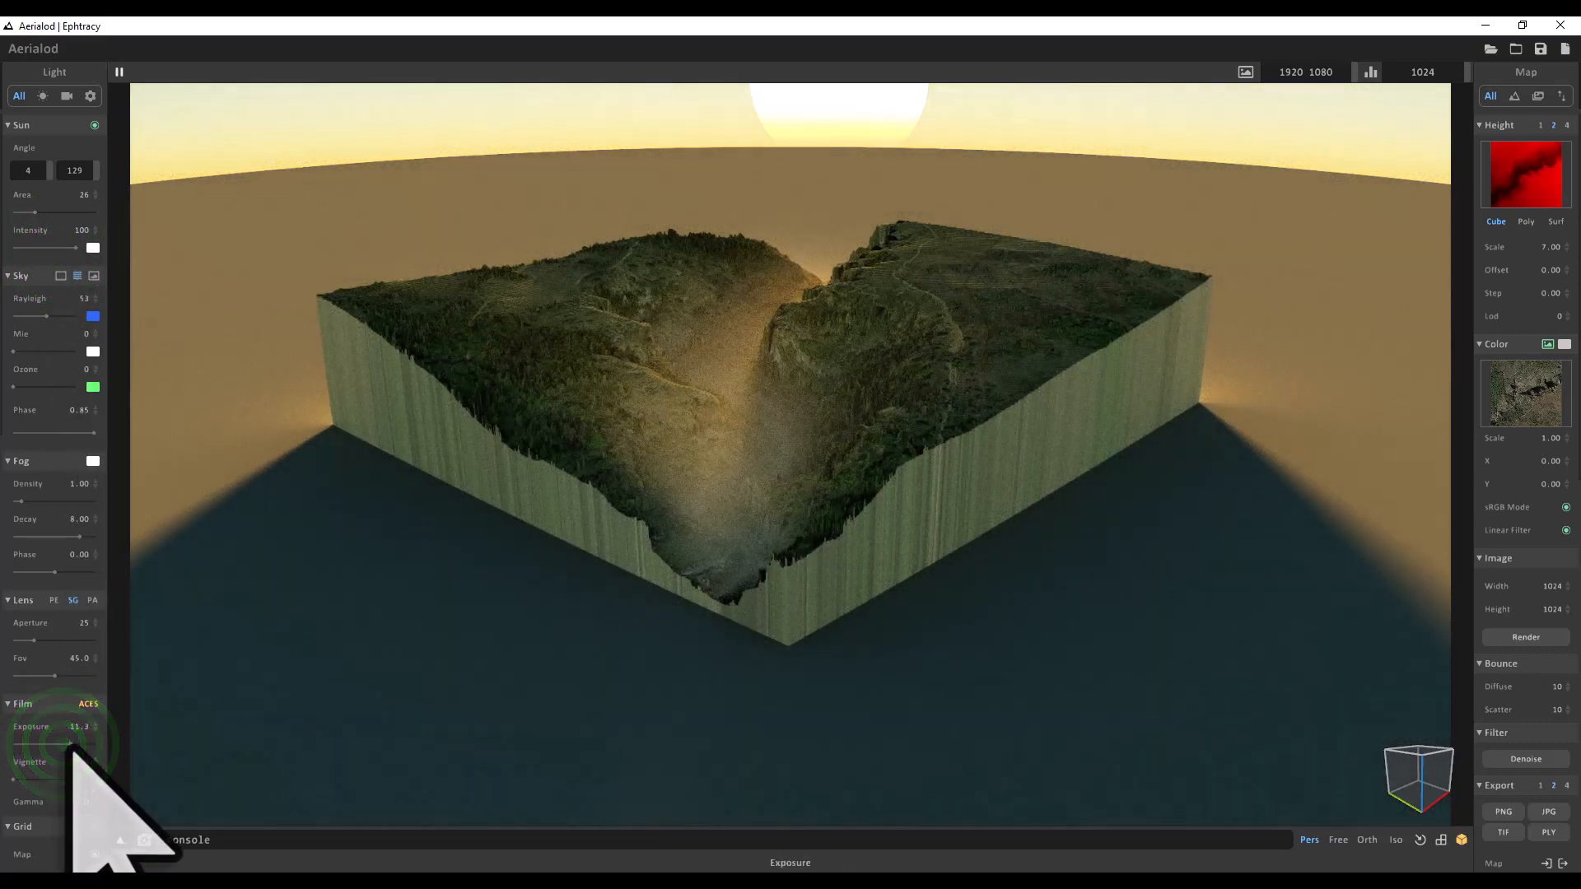
{"action": "left_click_drag", "start_coordinate": [30, 744], "coordinate": [80, 745]}
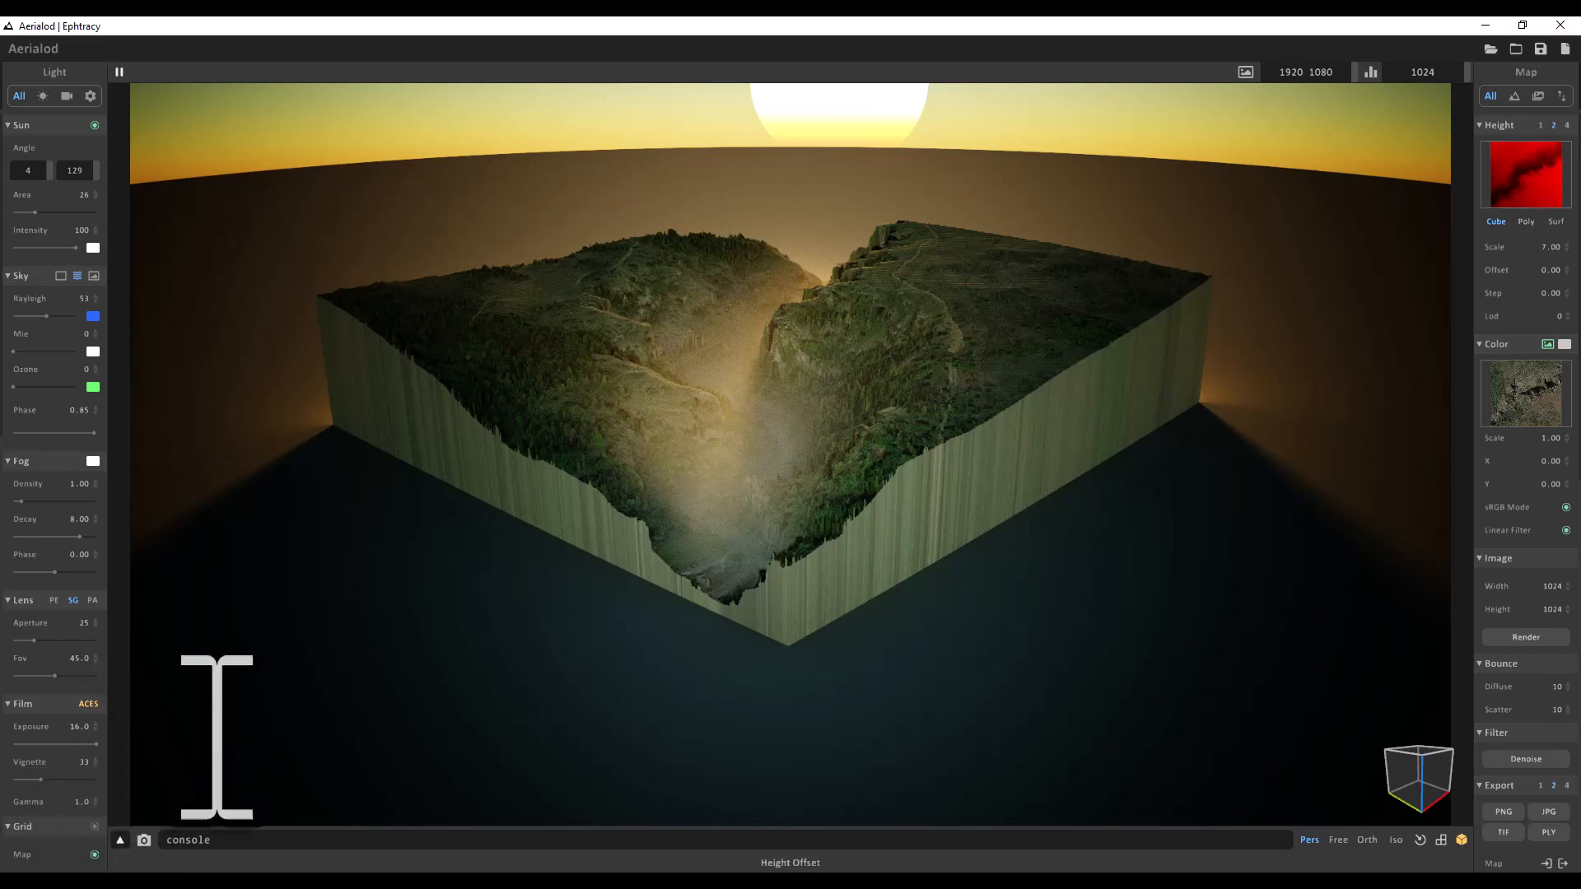
Orbit the camera to centre the gorge block beneath the large sun.
{"action": "left_click", "coordinate": [1548, 344]}
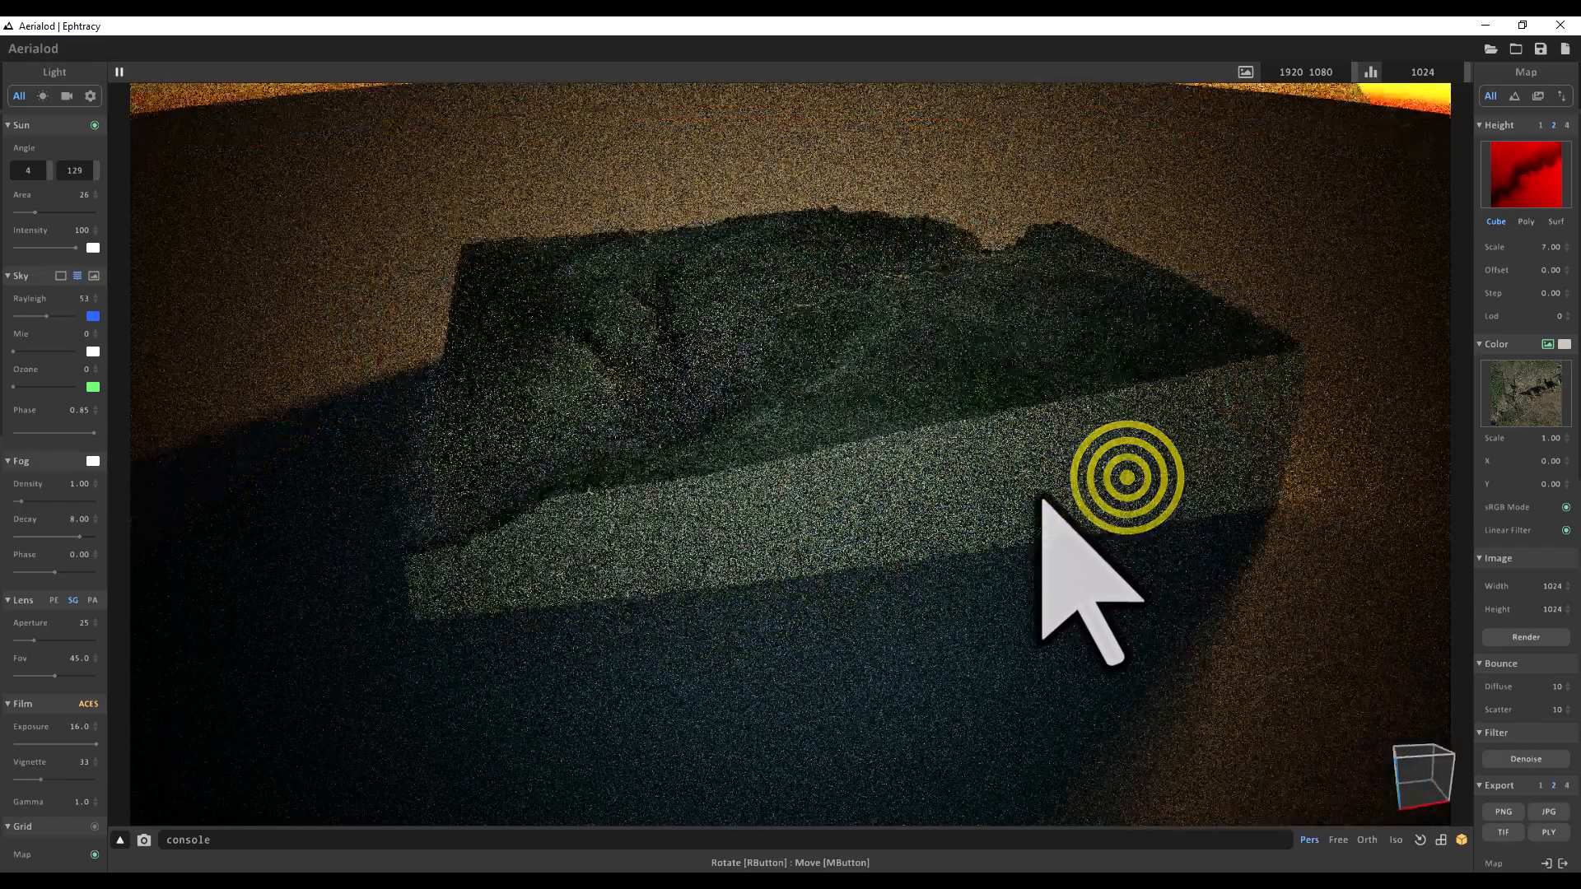
{"action": "left_click_drag", "start_coordinate": [1124, 477], "coordinate": [958, 565]}
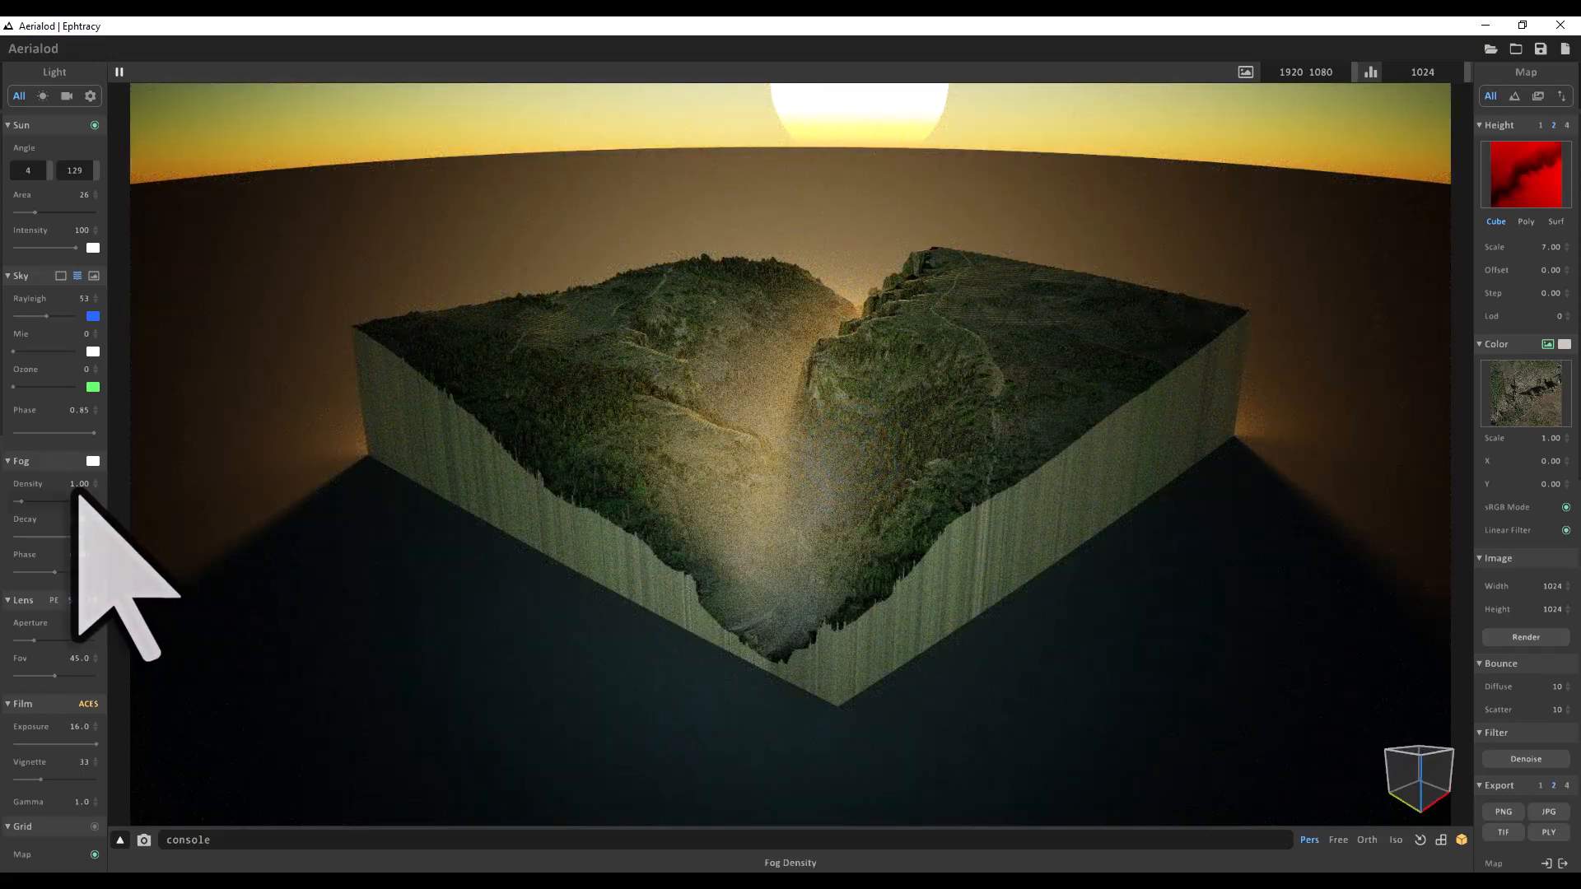
{"action": "left_click", "coordinate": [74, 486]}
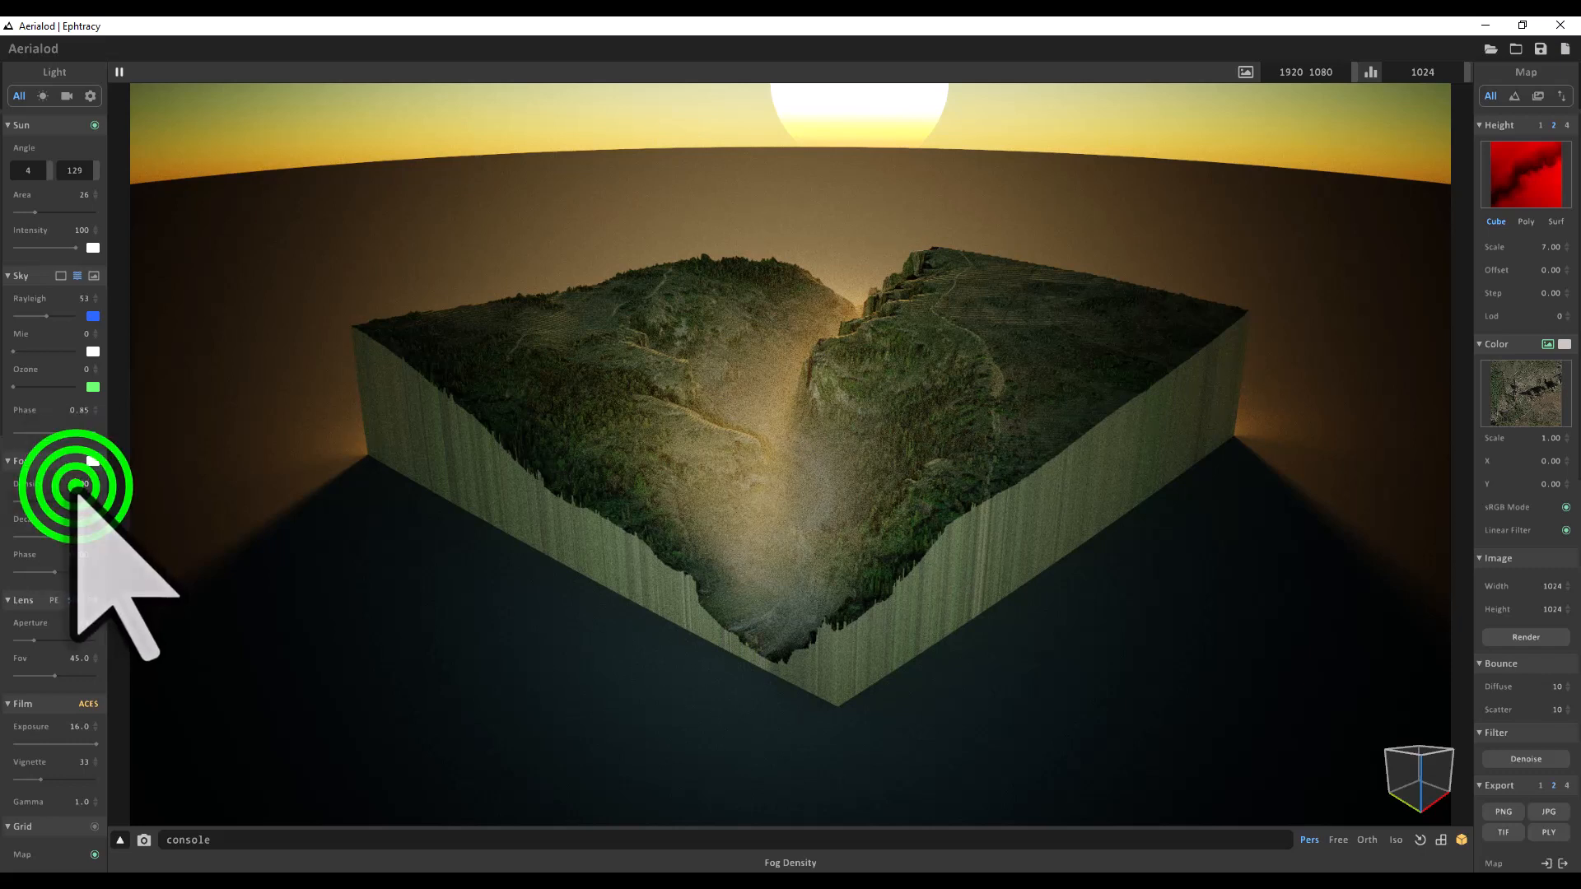